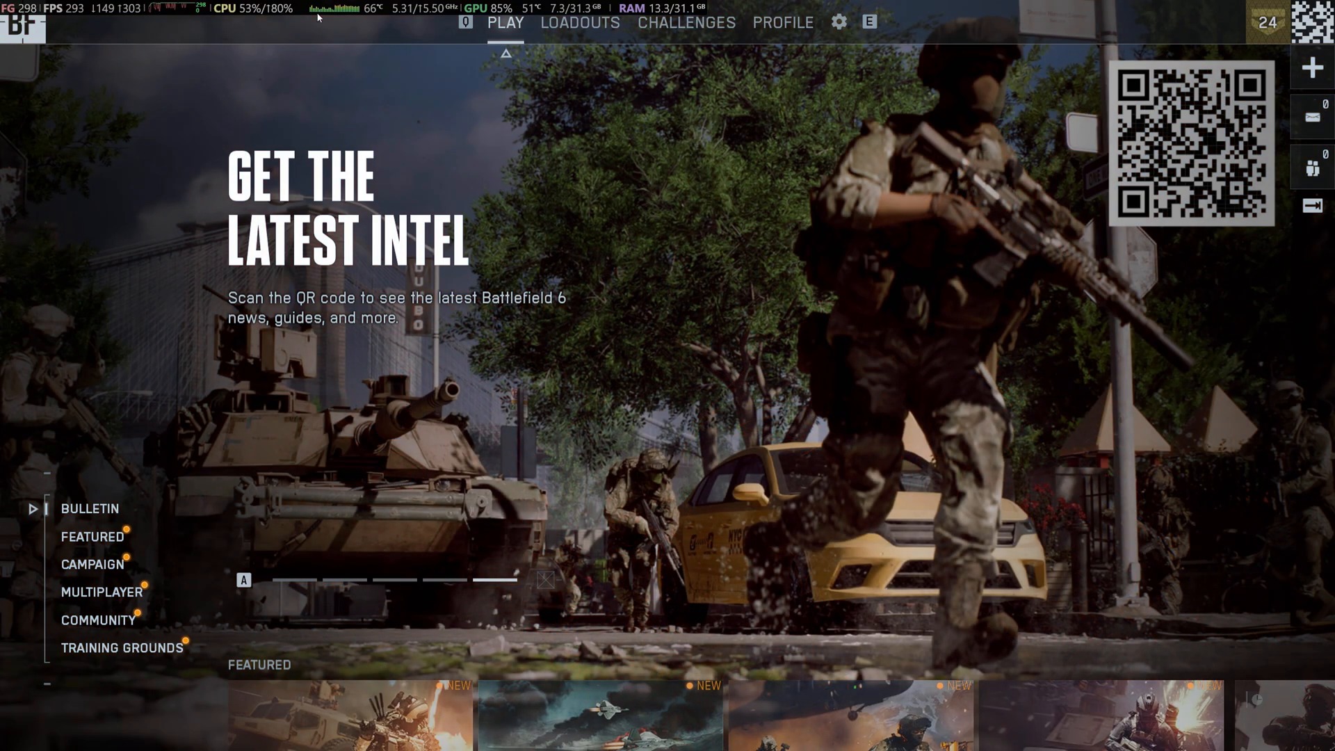
Step: Leave Battlefield 6 and bring up the Windows Start menu
{"action": "left_click", "coordinate": [17, 718]}
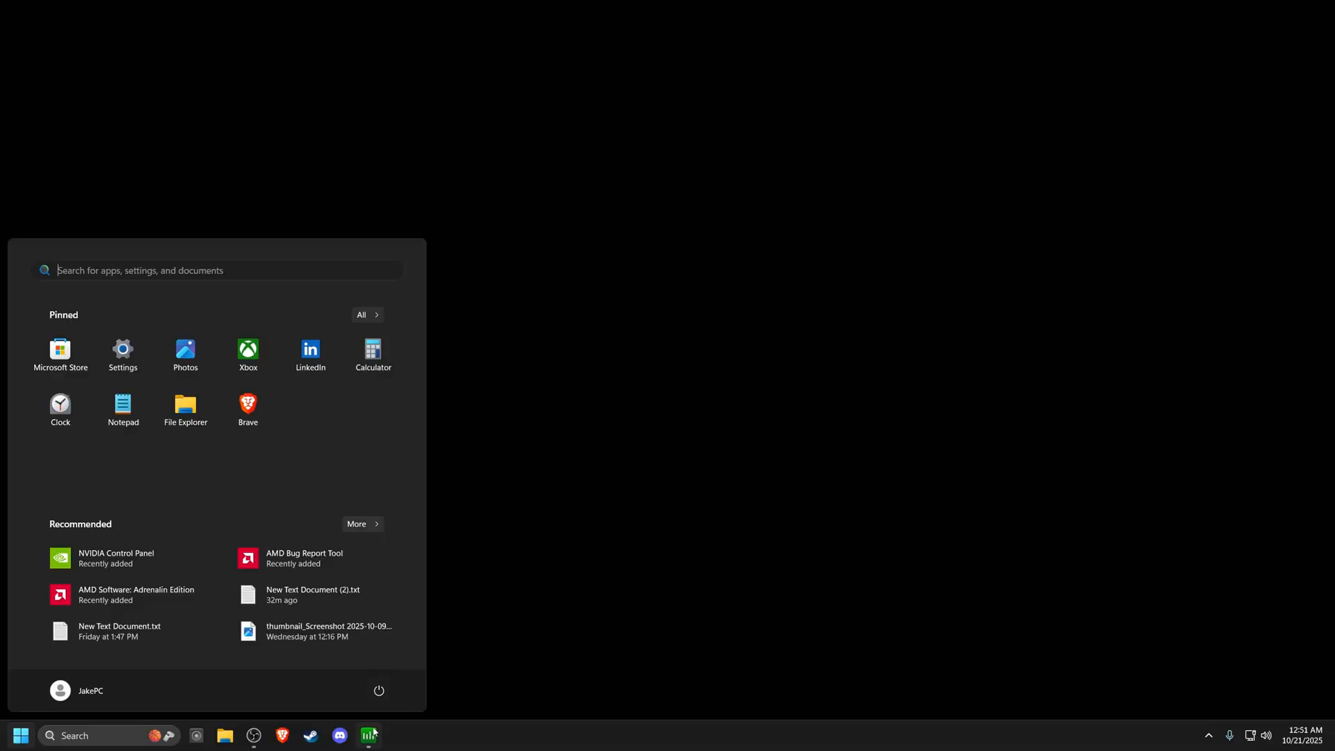
Step: Bring up Process Lasso's persistent CPU affinity rules via Options > CPU
{"action": "left_click", "coordinate": [370, 734]}
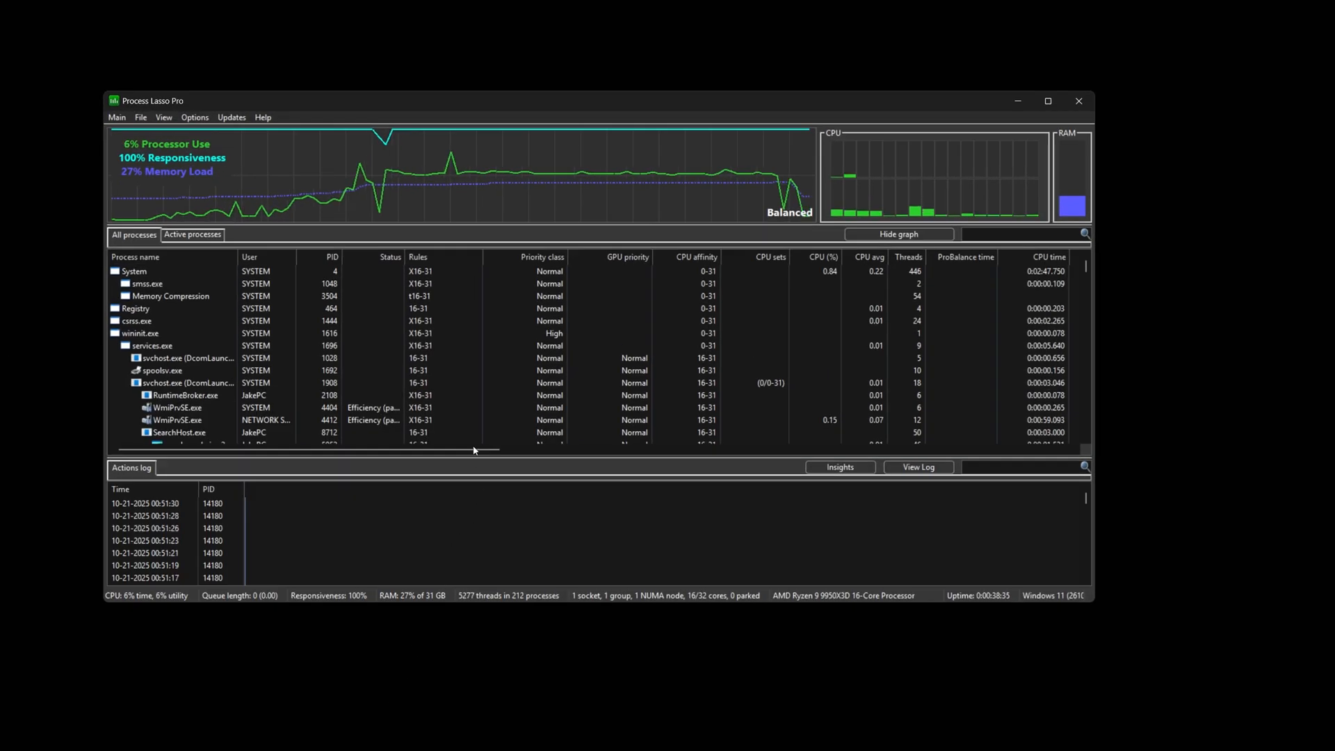
{"action": "left_click", "coordinate": [194, 117]}
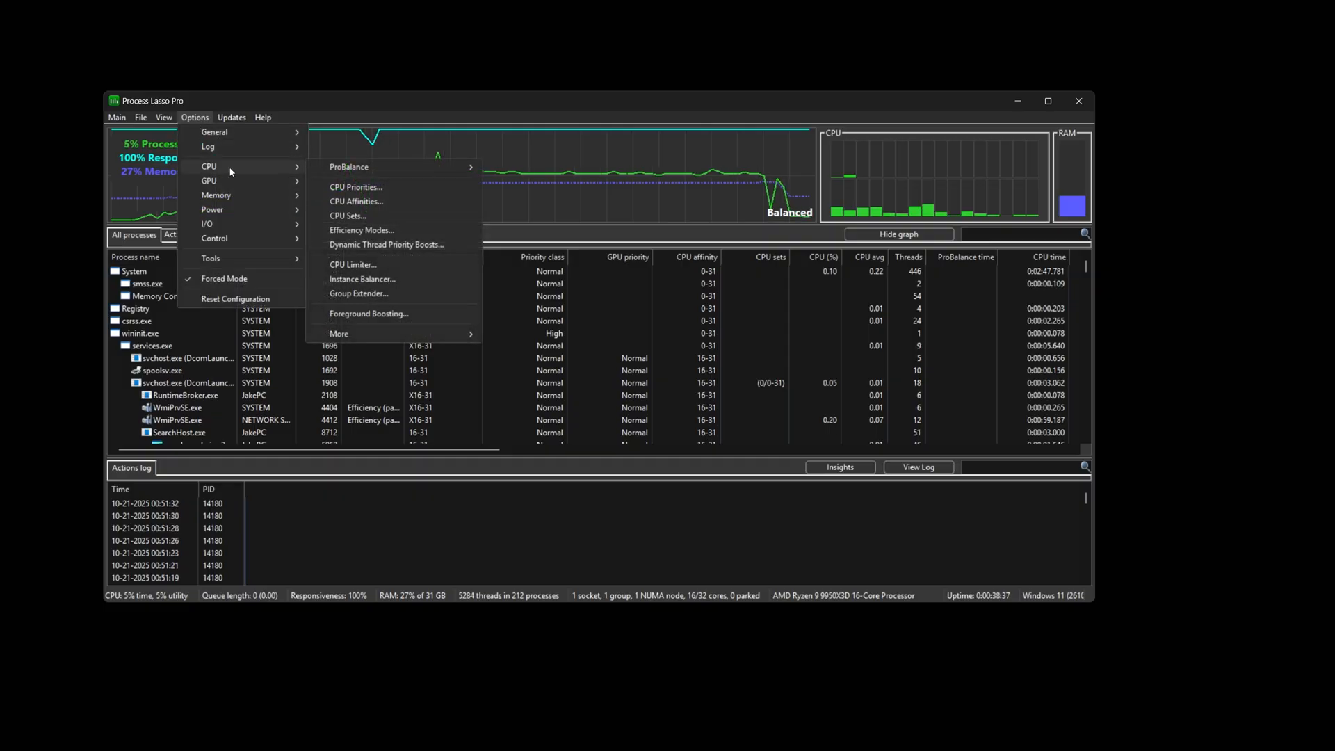
{"action": "left_click", "coordinate": [356, 200]}
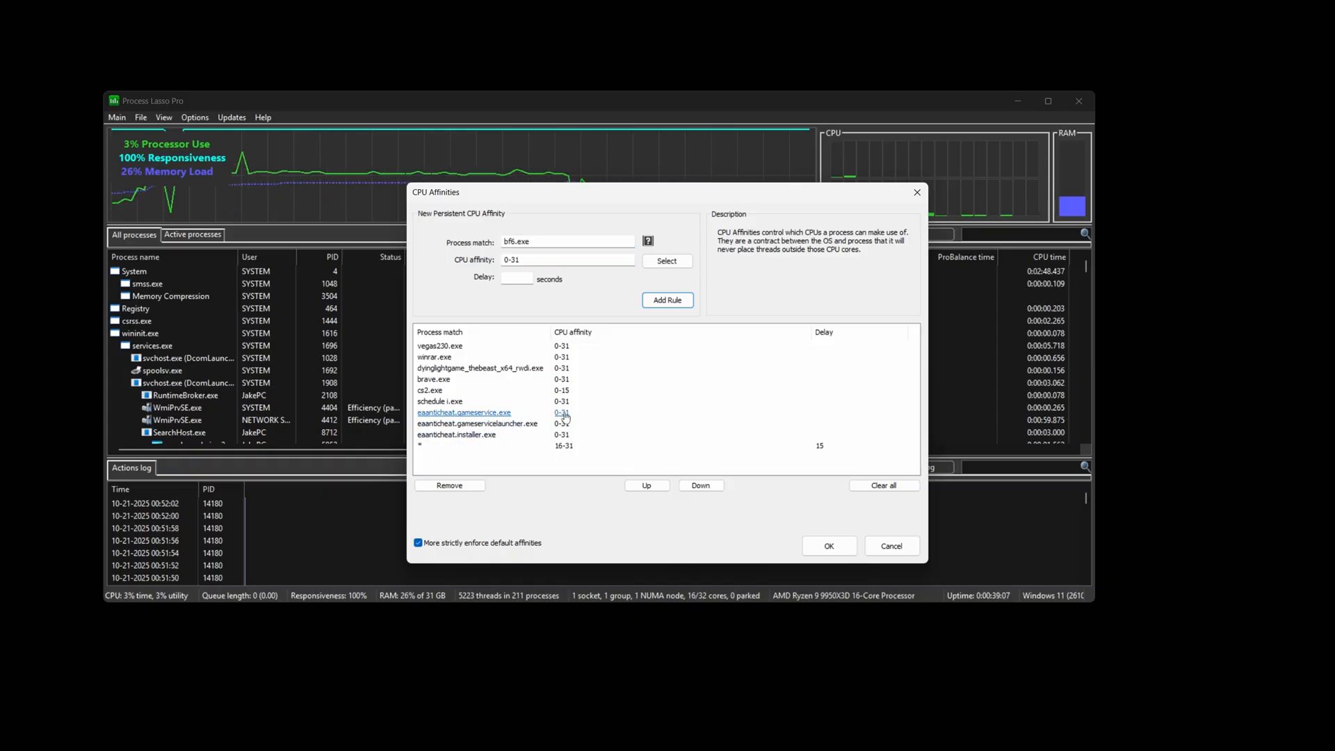
Step: Add the bf6.exe rule and limit the eaanticheat rules to cores 0-15
{"action": "left_click", "coordinate": [667, 262]}
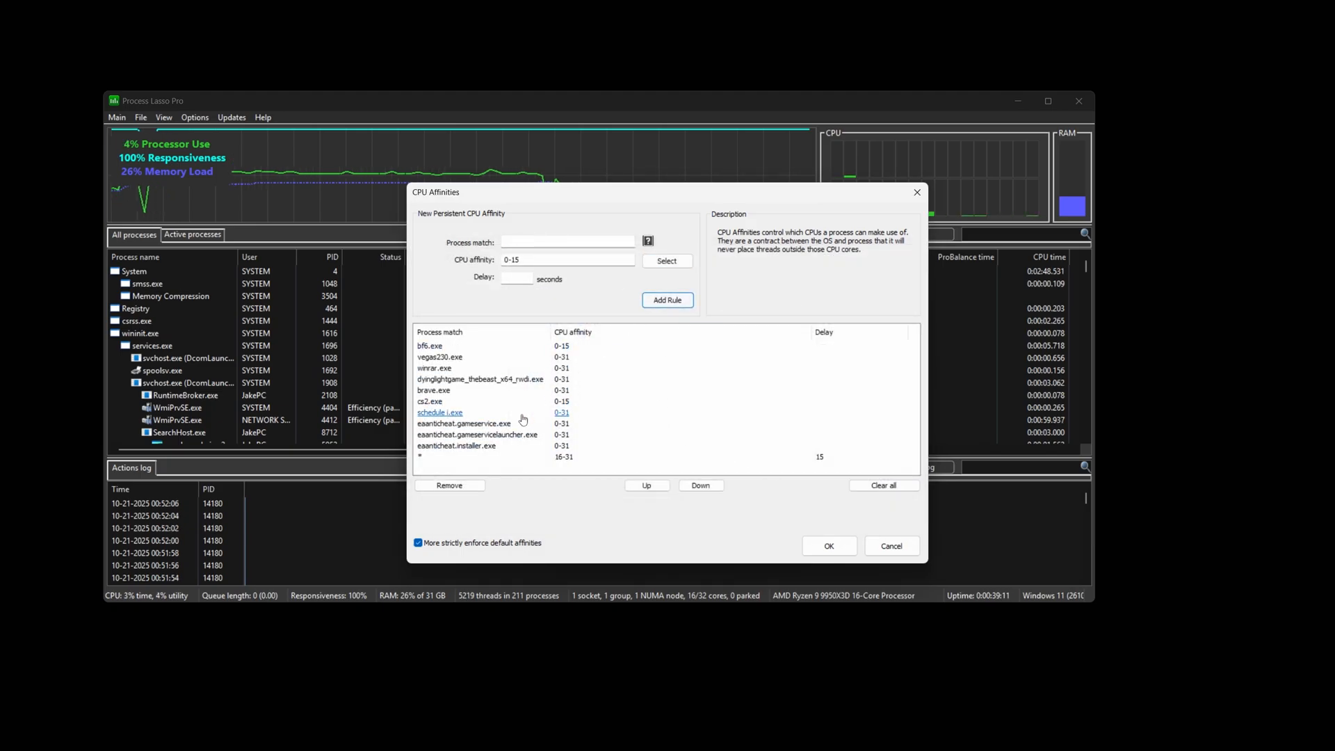
{"action": "left_click", "coordinate": [666, 261]}
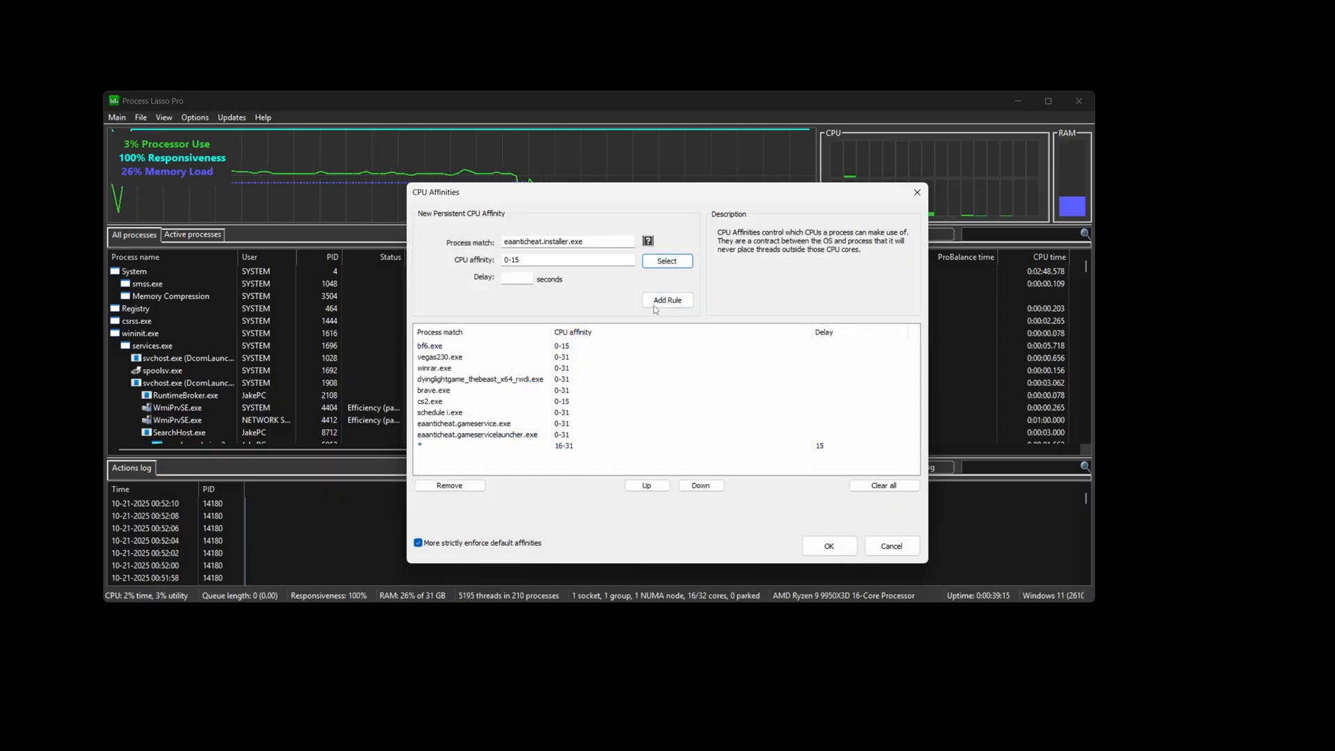
{"action": "left_click", "coordinate": [668, 261]}
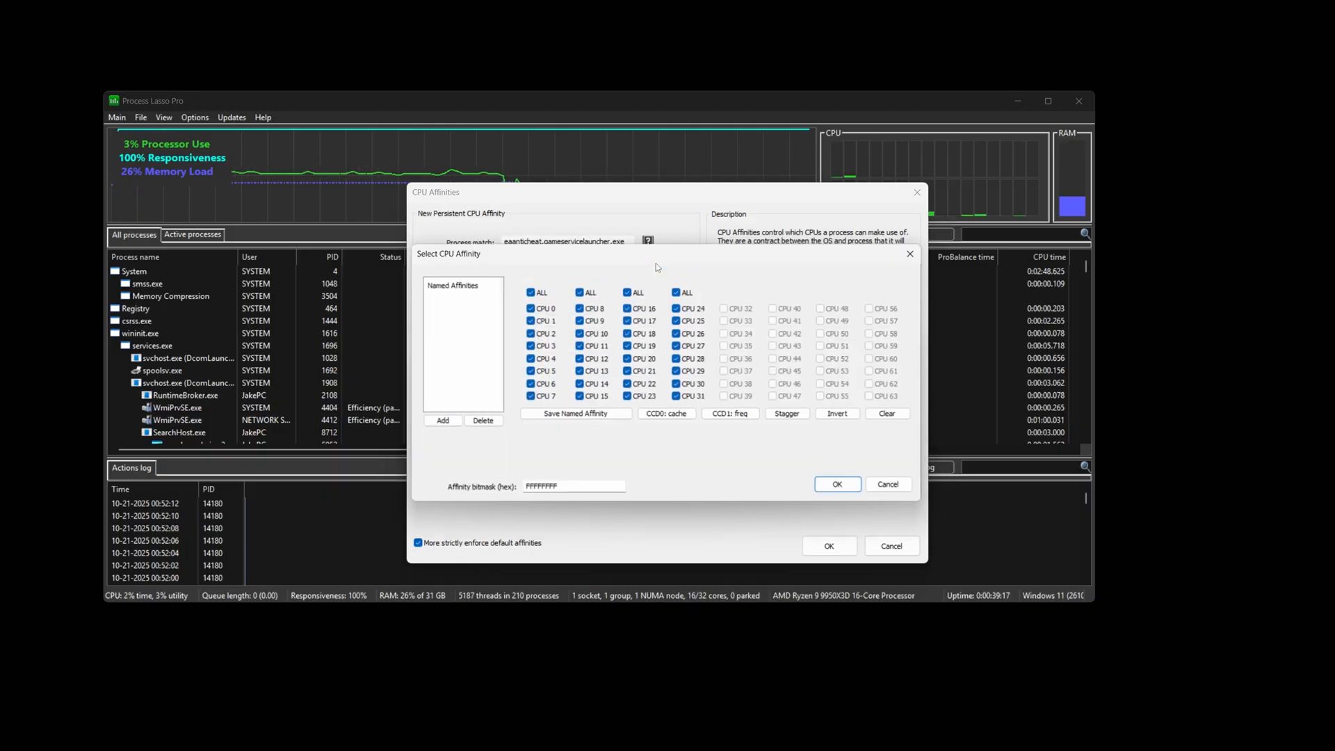
{"action": "left_click", "coordinate": [837, 484]}
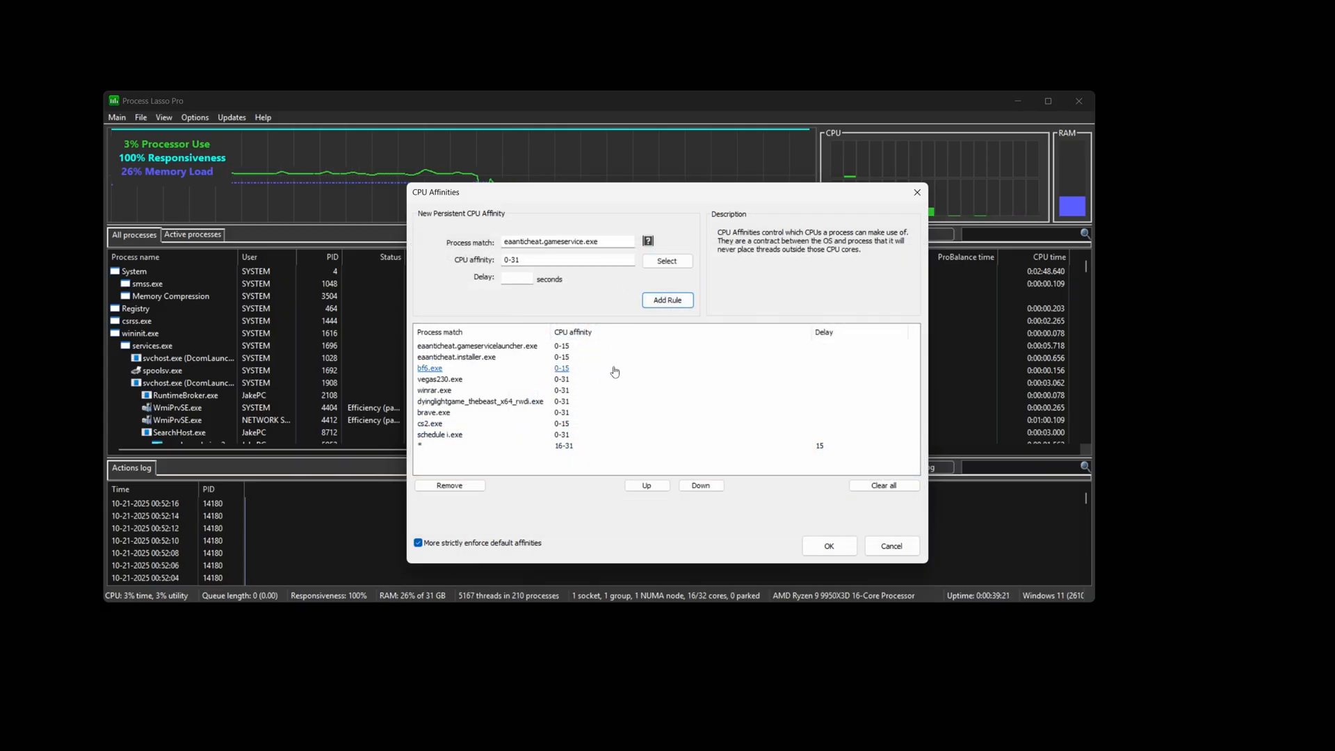
{"action": "left_click", "coordinate": [667, 261]}
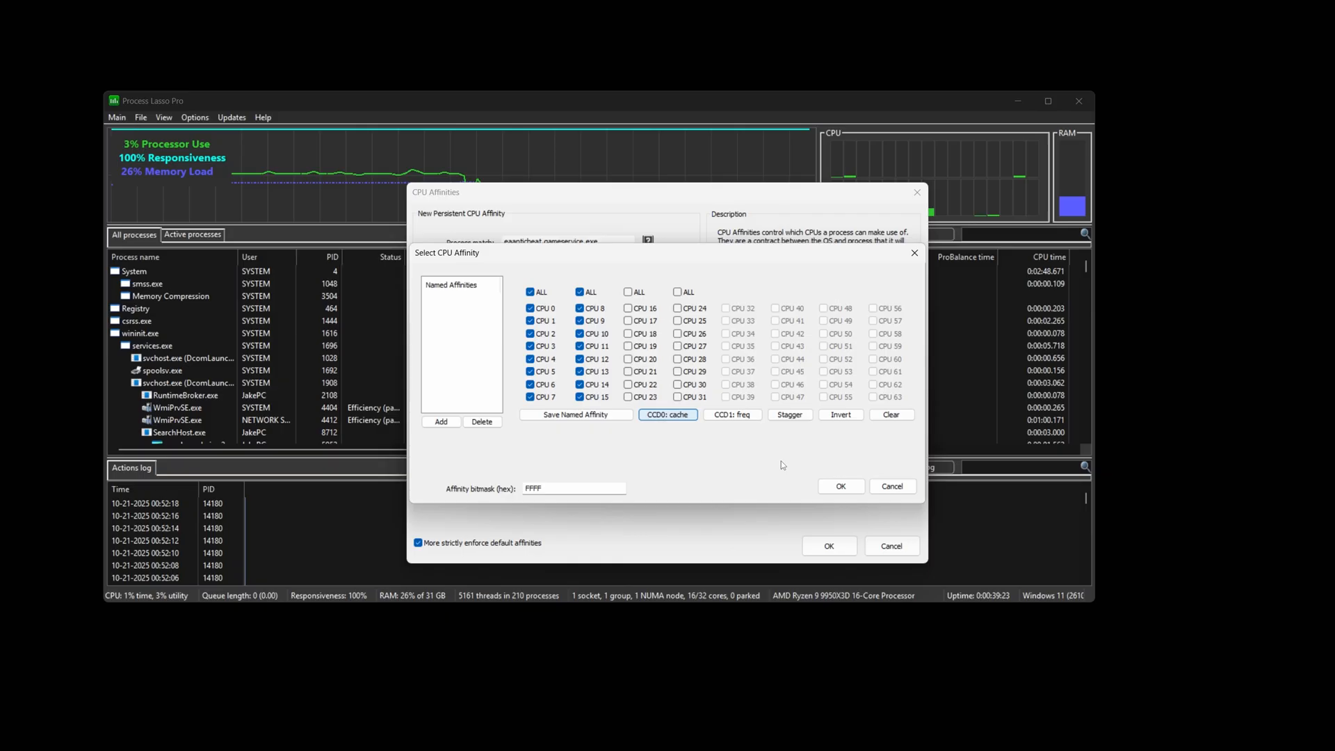
{"action": "left_click", "coordinate": [841, 487]}
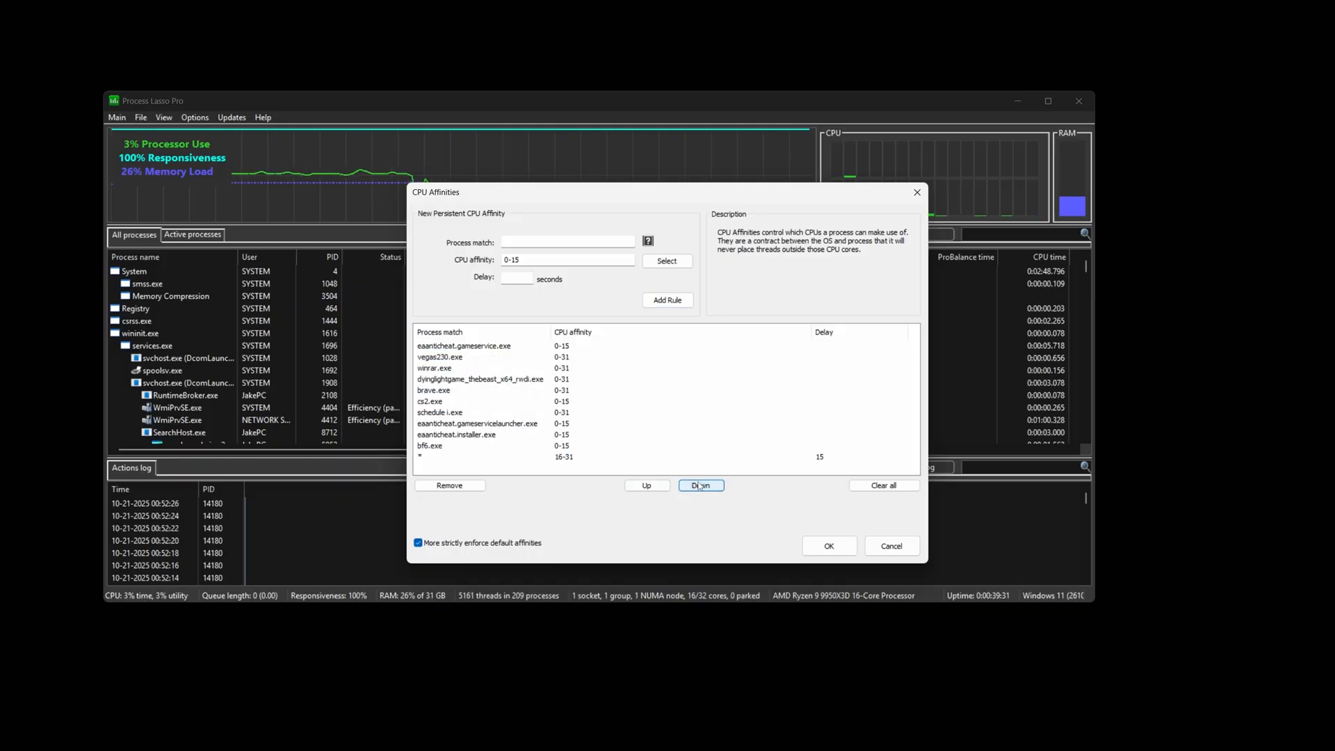
Step: Save the affinity rules with OK and close the dialog
{"action": "left_click", "coordinate": [700, 485]}
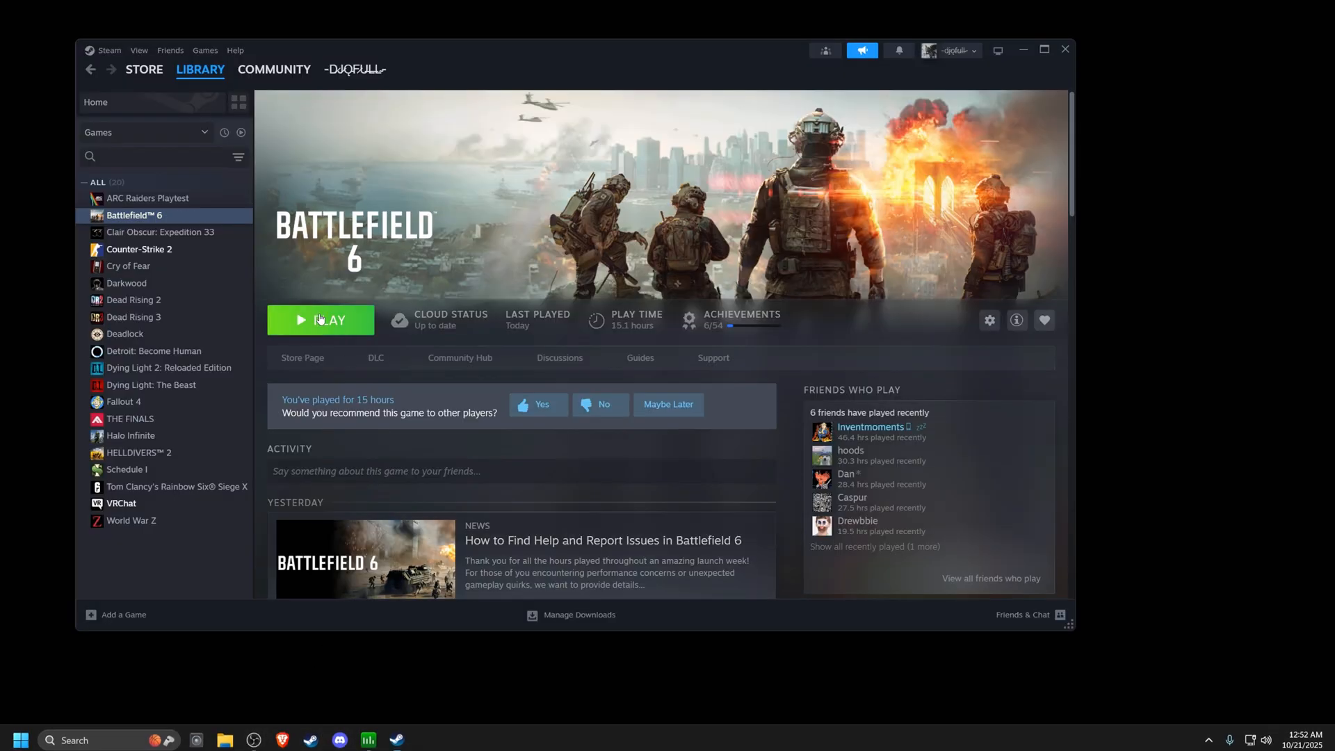
Step: Launch Battlefield 6 from its Steam library page
{"action": "left_click", "coordinate": [320, 320]}
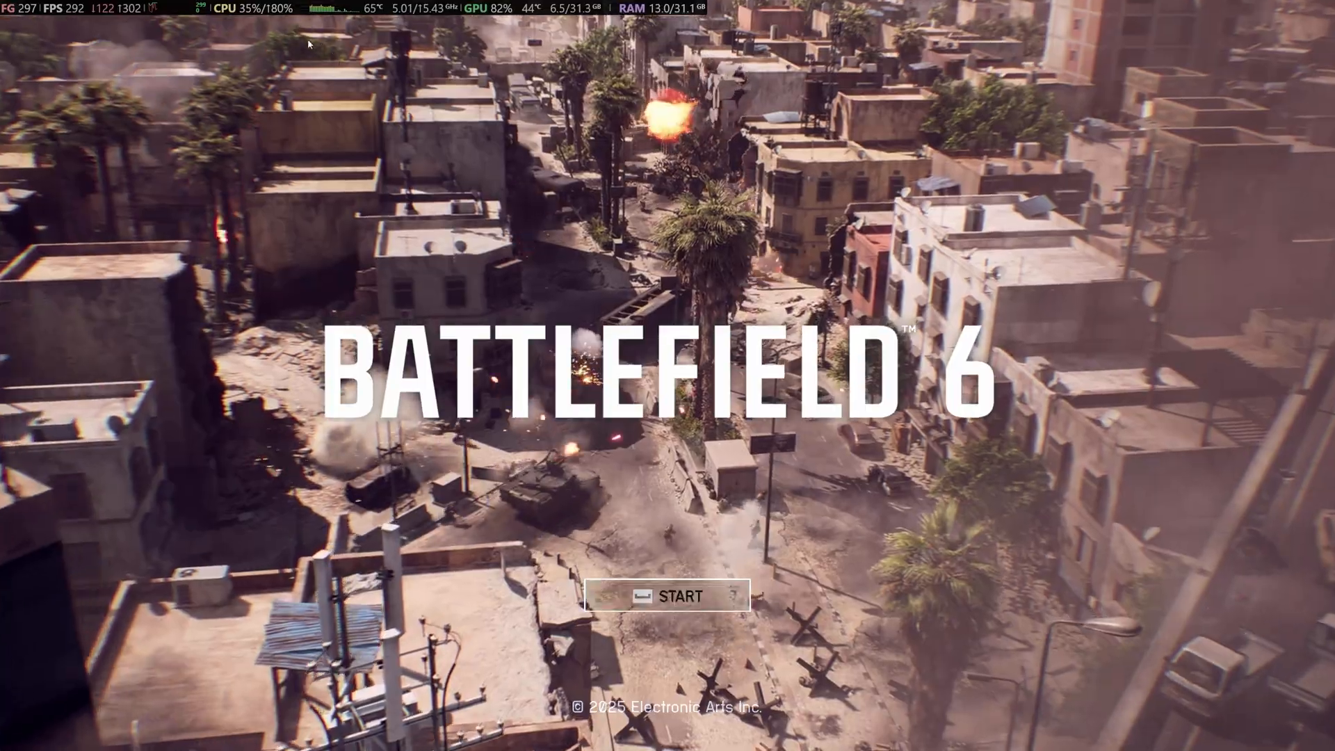
Step: Continue past the Battlefield 6 title screen
{"action": "left_click", "coordinate": [668, 595]}
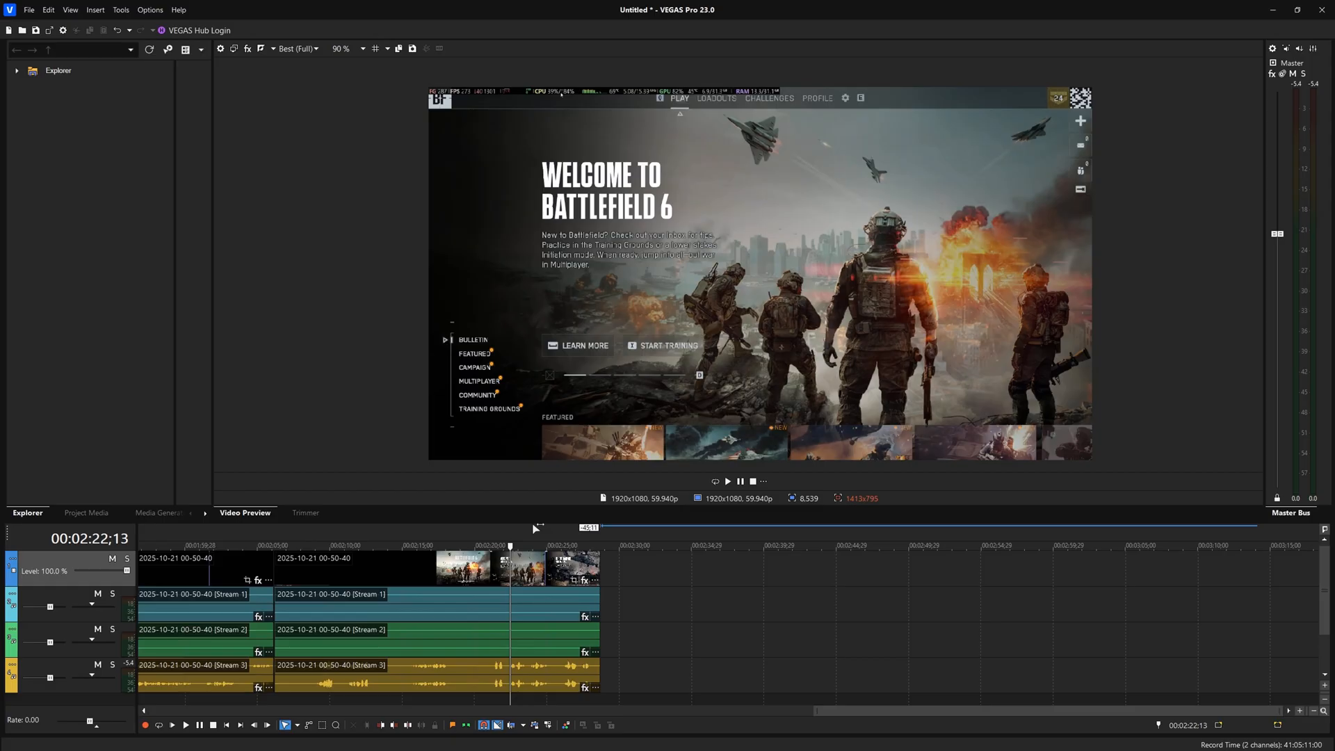
{"action": "mouse_move", "coordinate": [606, 103]}
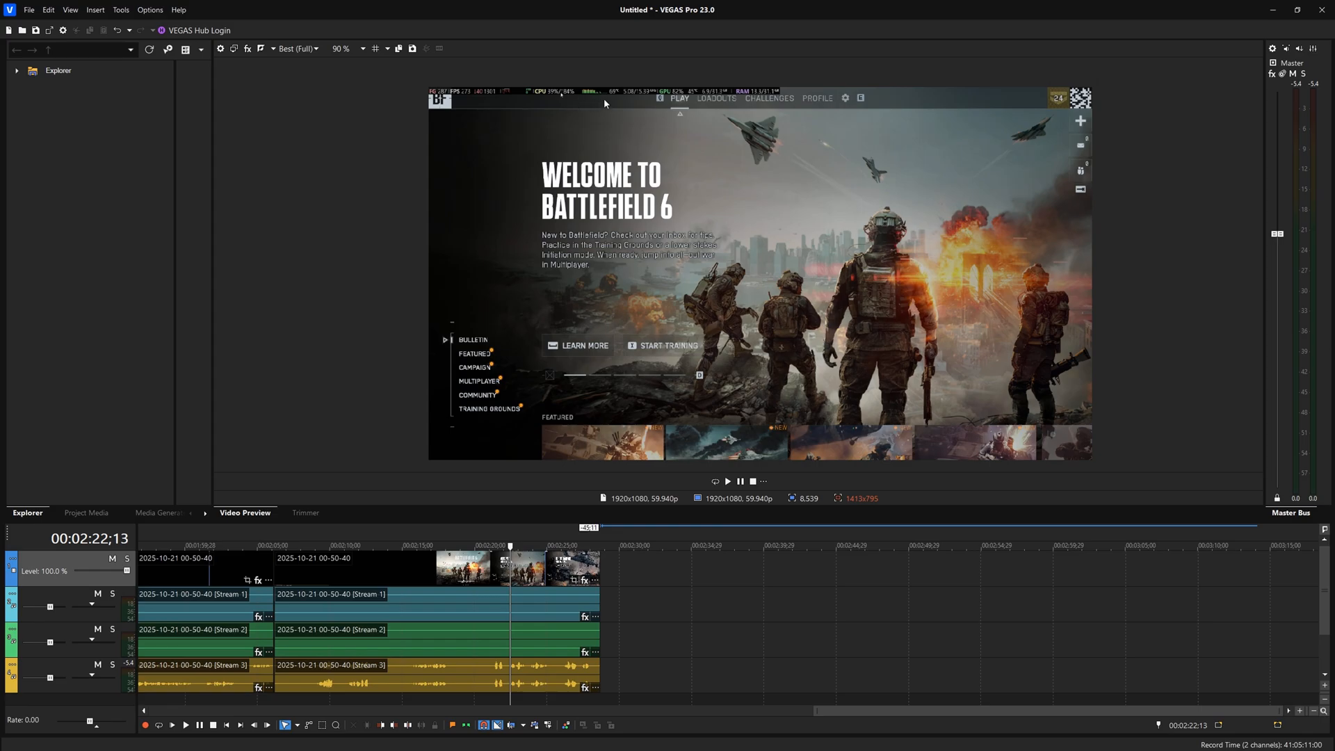
{"action": "mouse_move", "coordinate": [609, 100]}
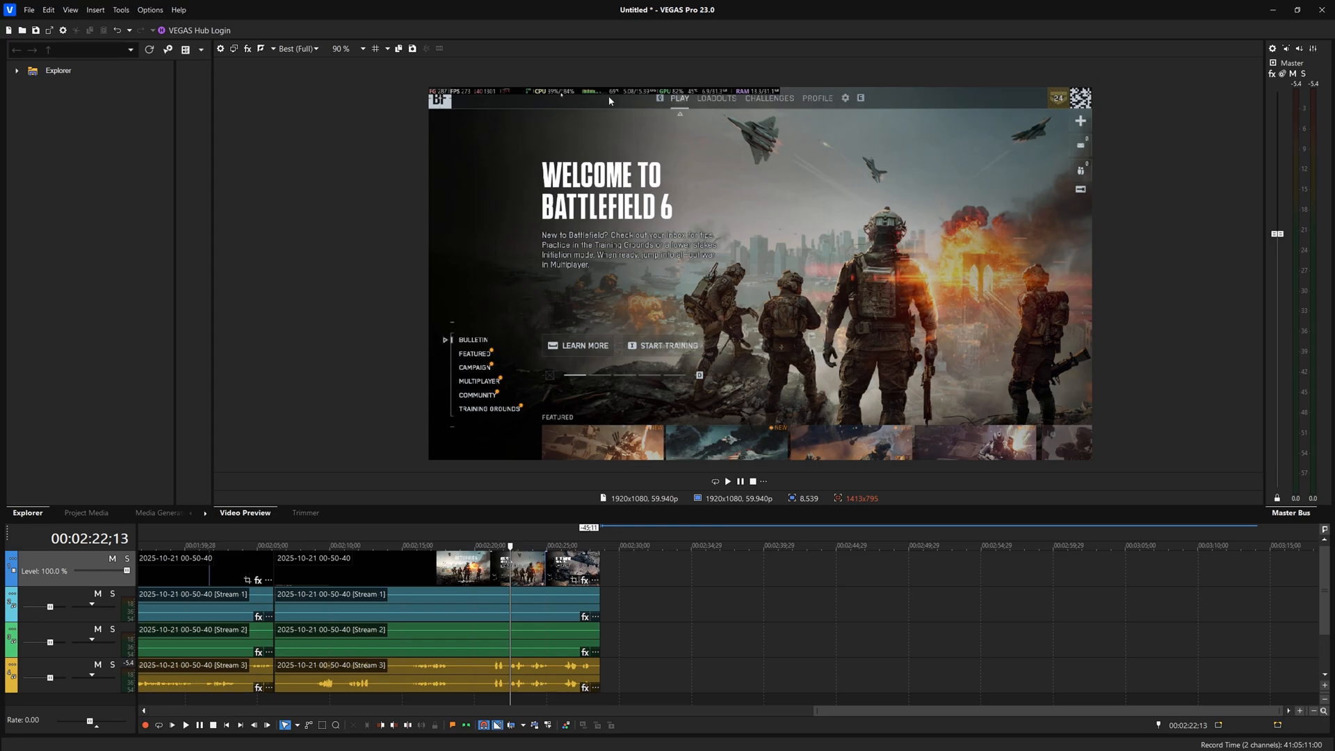
{"action": "mouse_move", "coordinate": [616, 100]}
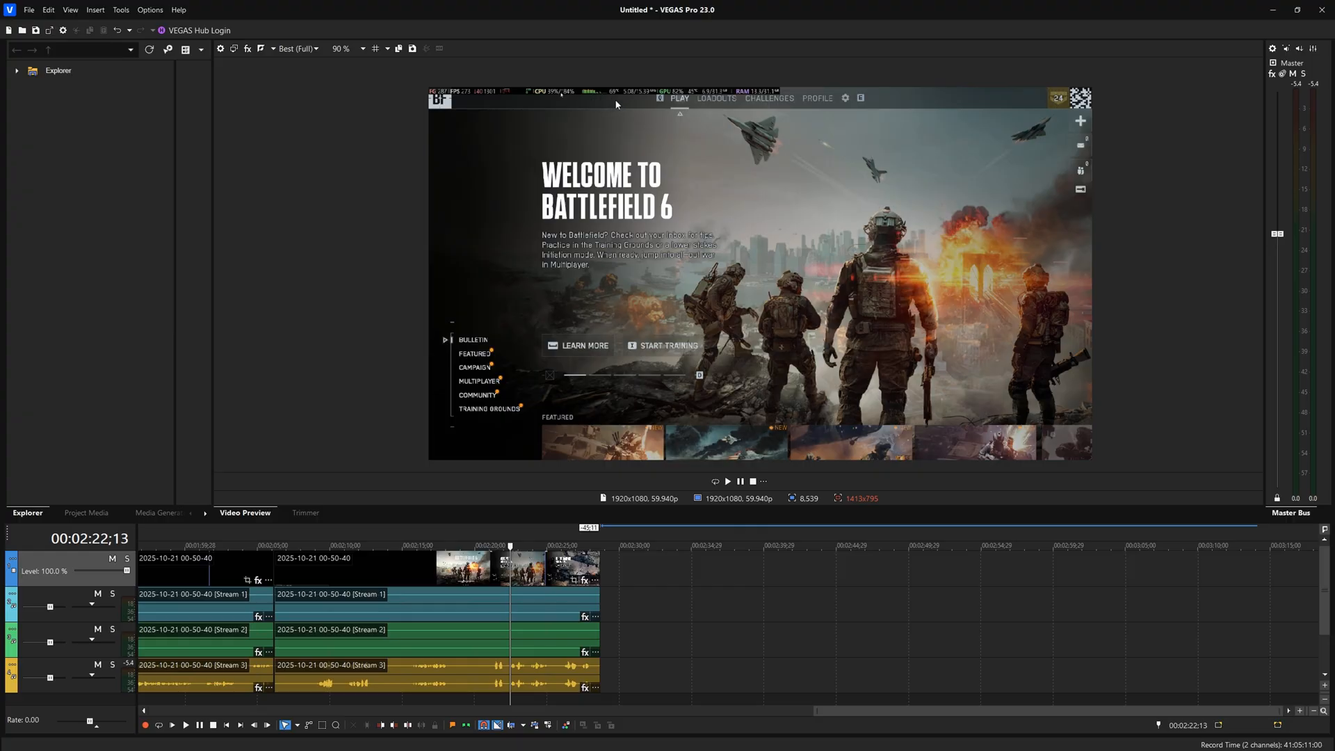
{"action": "mouse_move", "coordinate": [641, 629]}
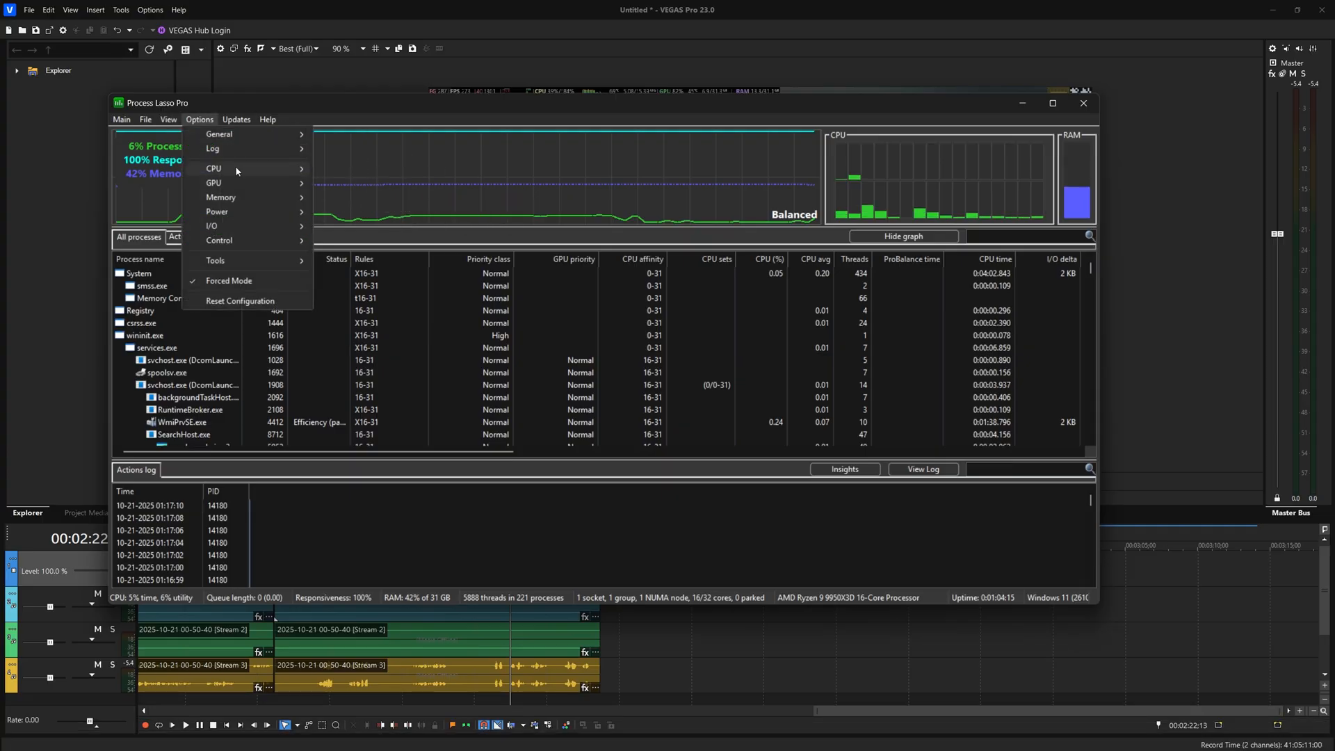
Step: Reopen the CPU affinity rules to verify bf6.exe and eaanticheat on cores 0-15
{"action": "left_click", "coordinate": [214, 168]}
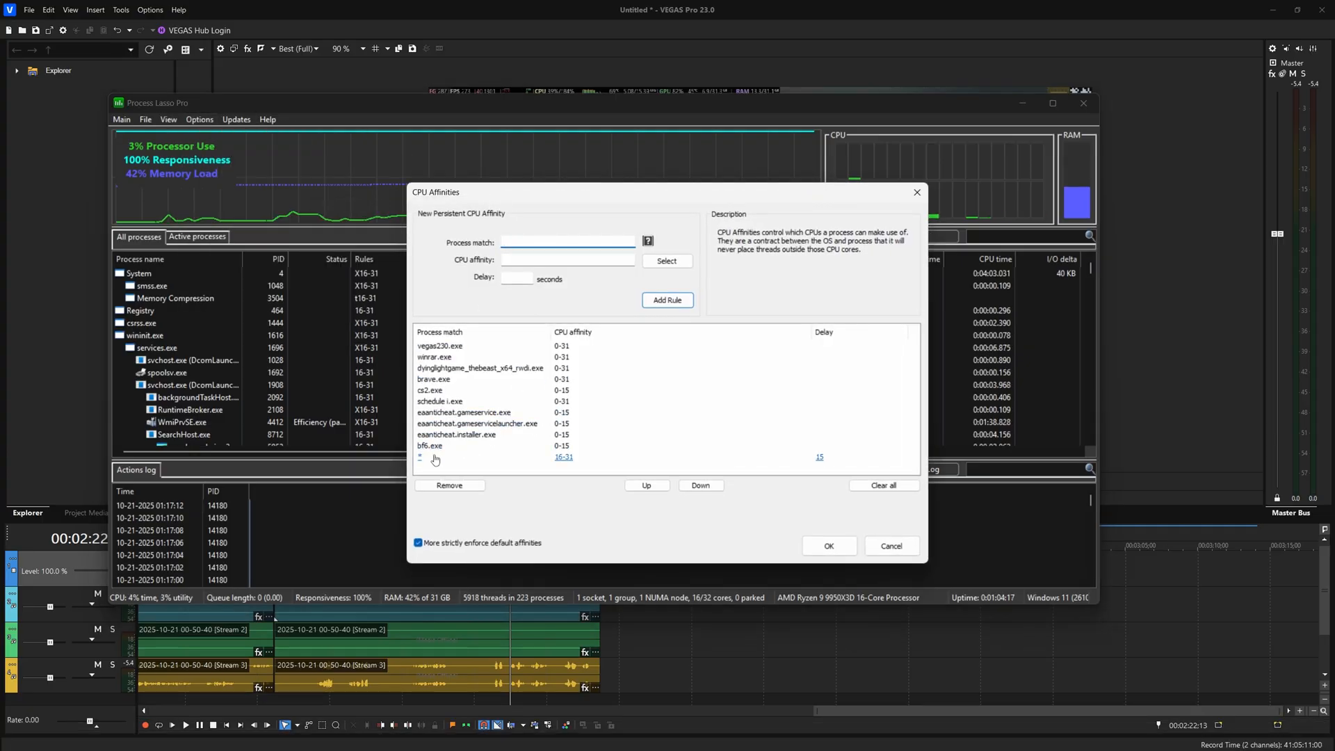